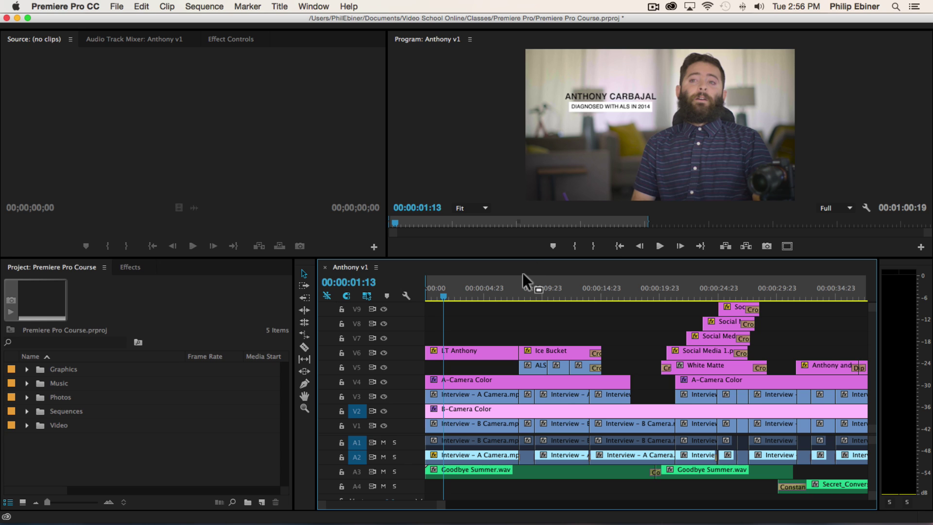
mouse_move(476, 293)
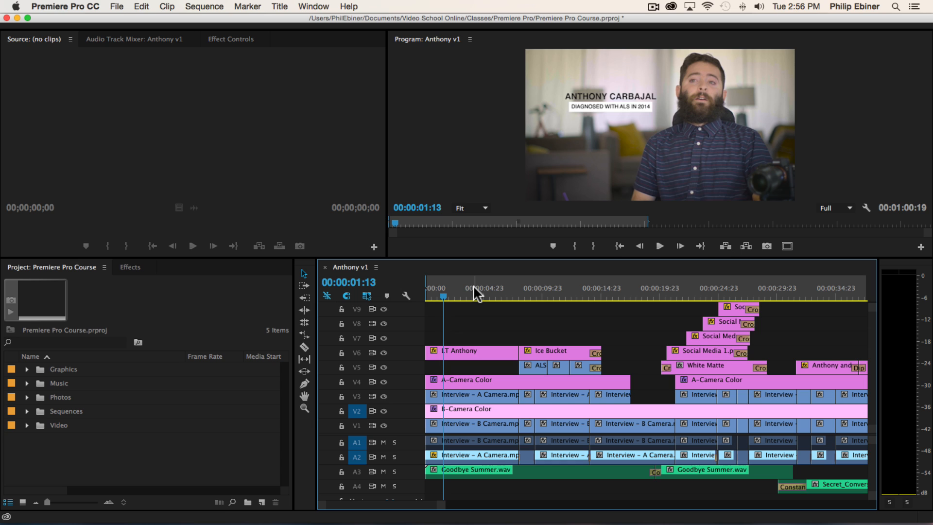
mouse_move(480, 292)
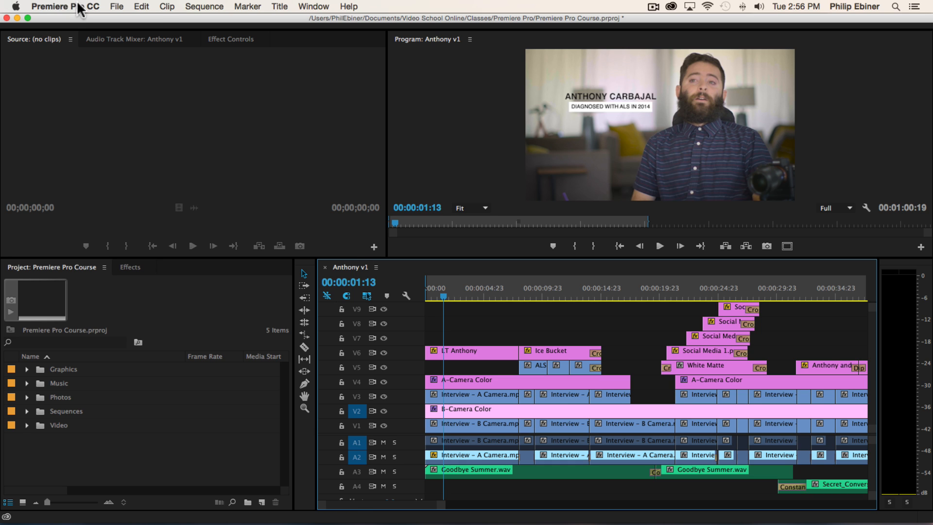
Step: Show the Auto Save preferences: save every 5 minutes, keep up to 20 versions
click(63, 6)
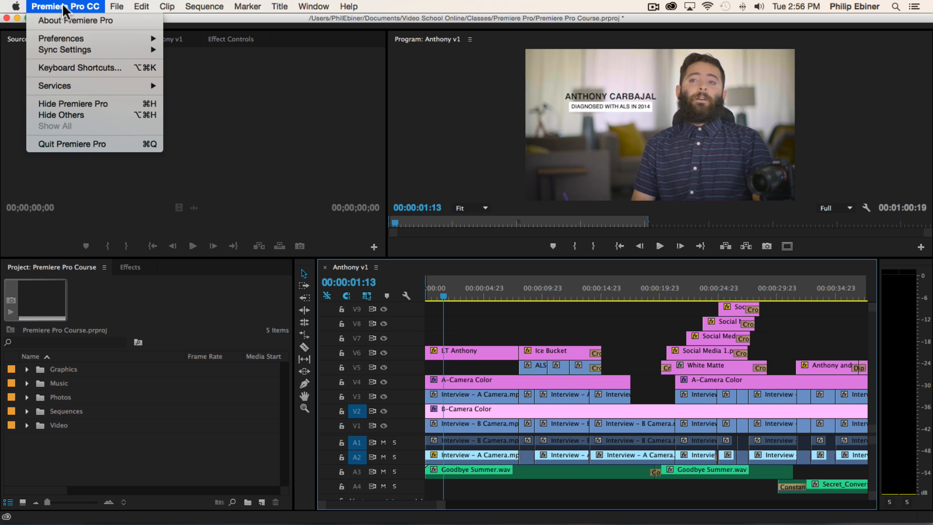
mouse_move(58, 39)
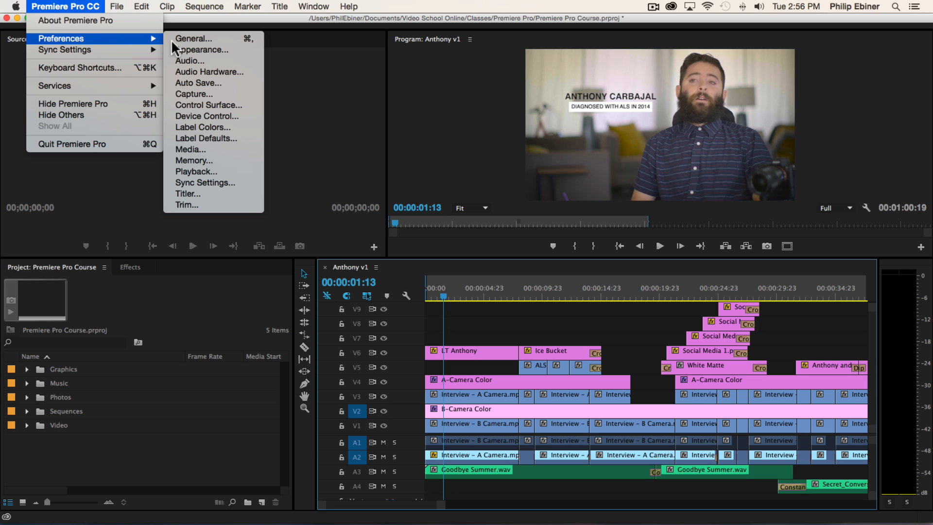
click(199, 83)
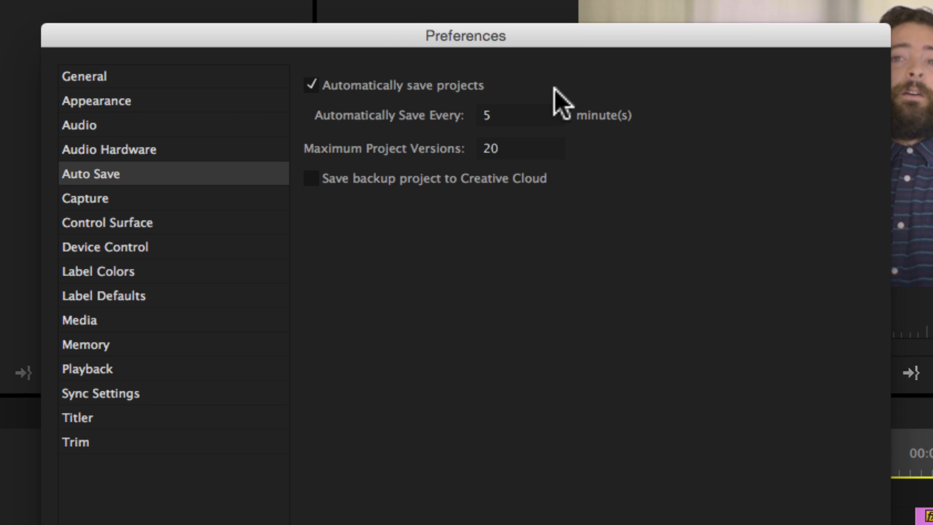
mouse_move(513, 122)
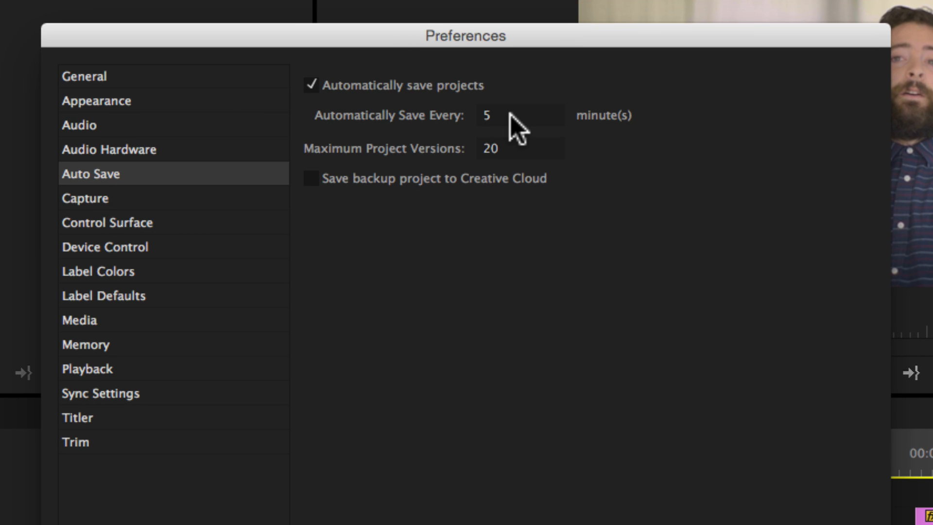
mouse_move(275, 160)
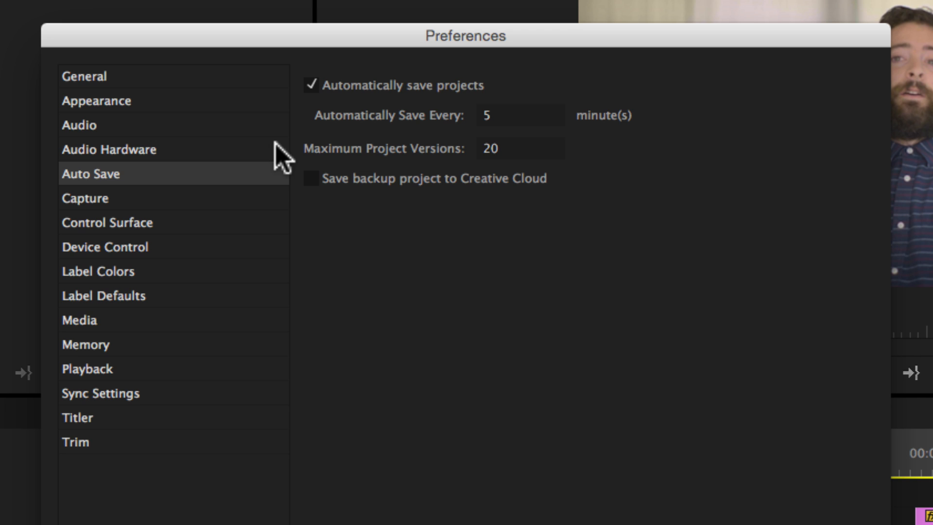
mouse_move(539, 164)
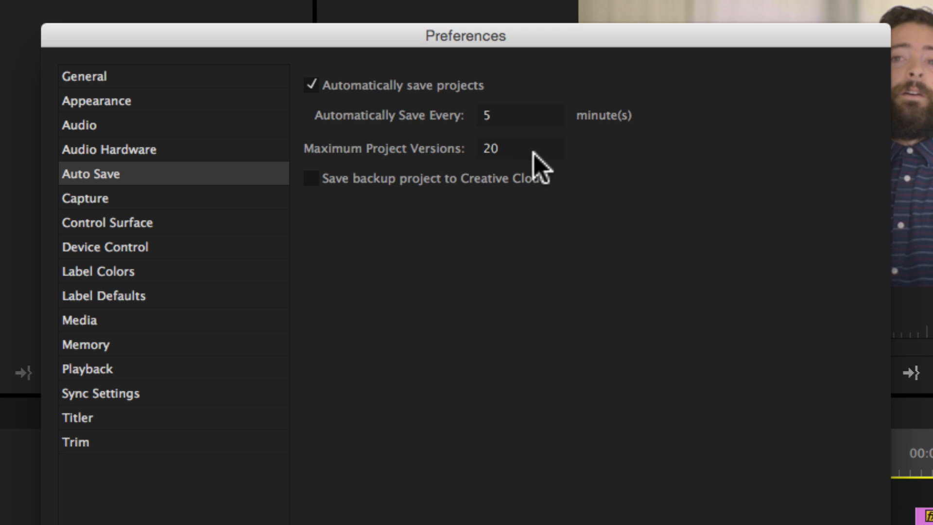
mouse_move(539, 173)
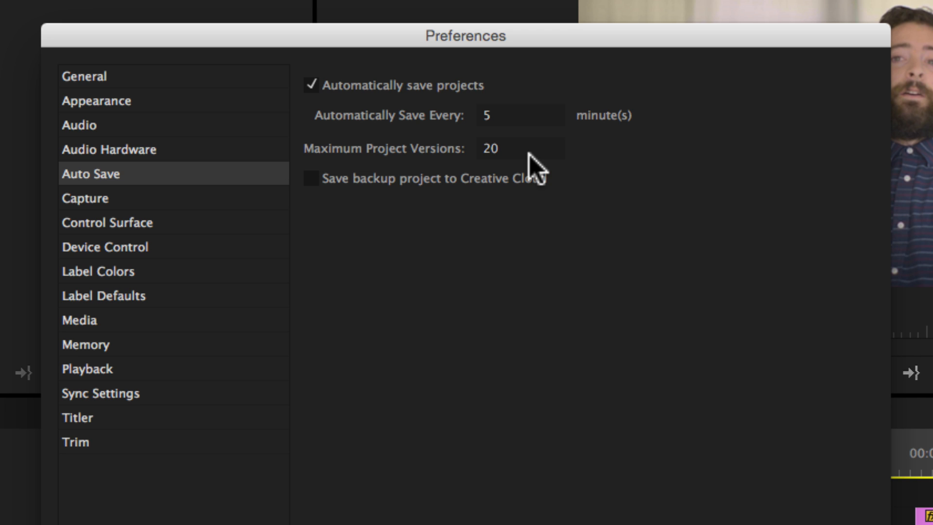
mouse_move(458, 126)
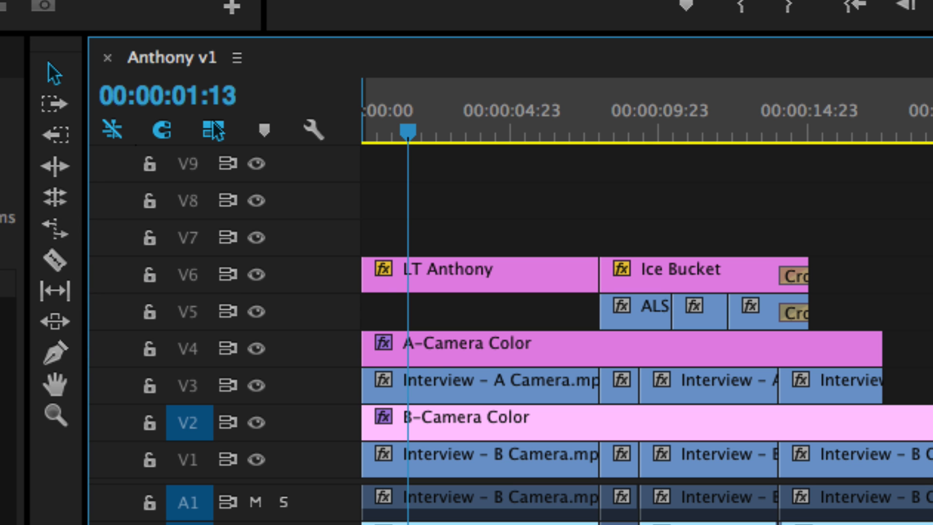
click(230, 10)
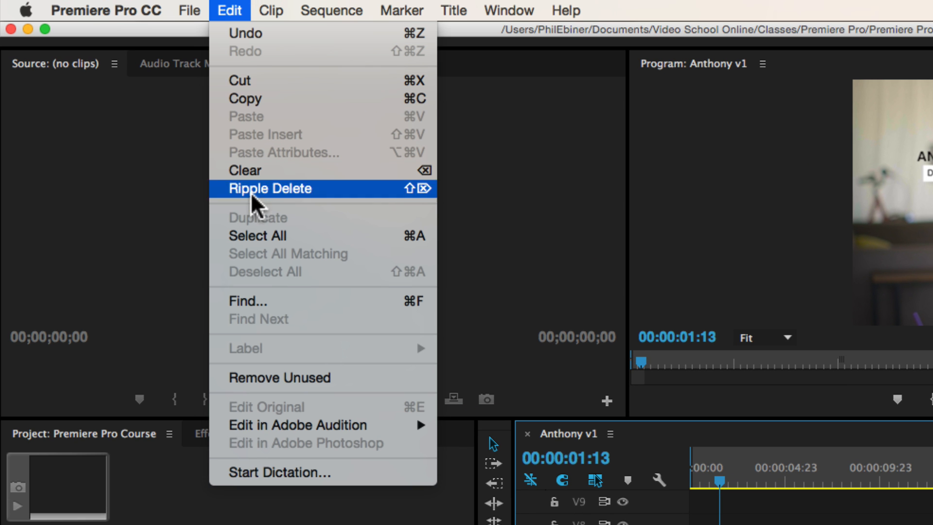
mouse_move(398, 218)
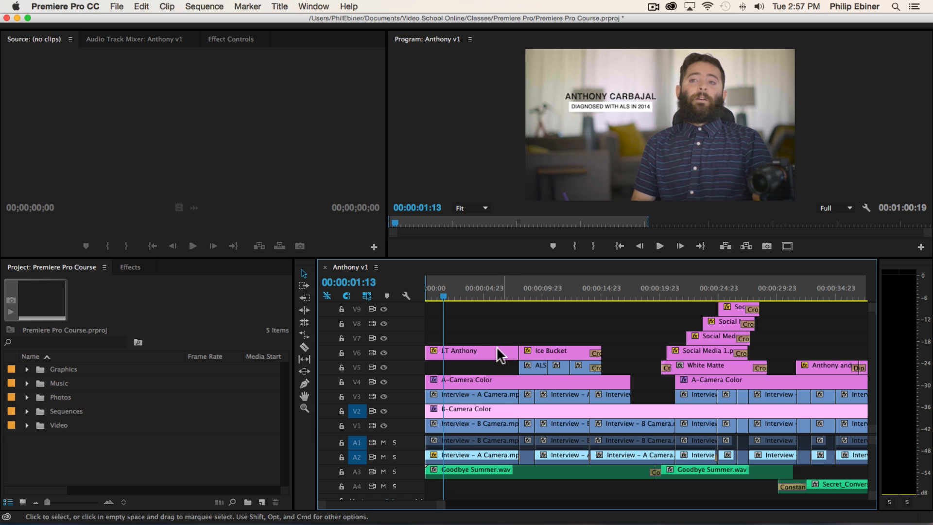
mouse_move(537, 336)
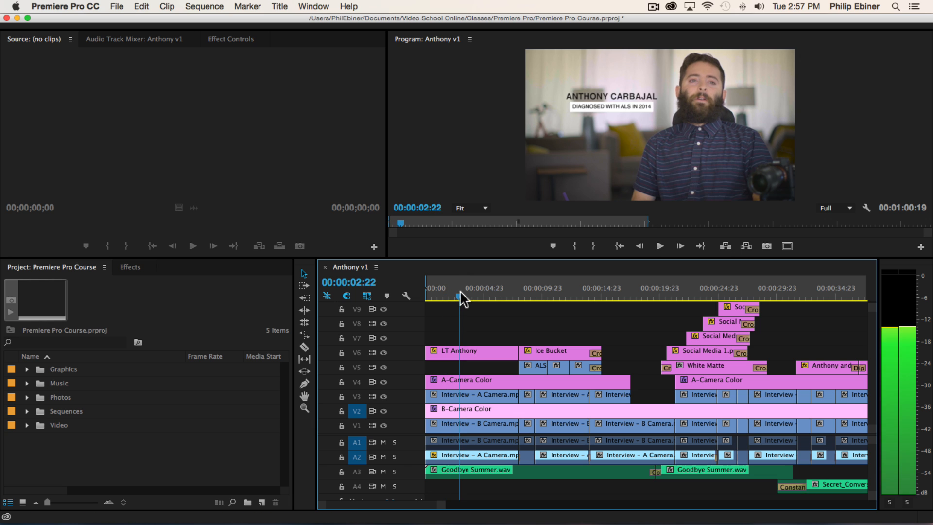
Step: Drag the LT Anthony title's out point on V6 leftward to shorten the clip
drag(518, 351, 500, 351)
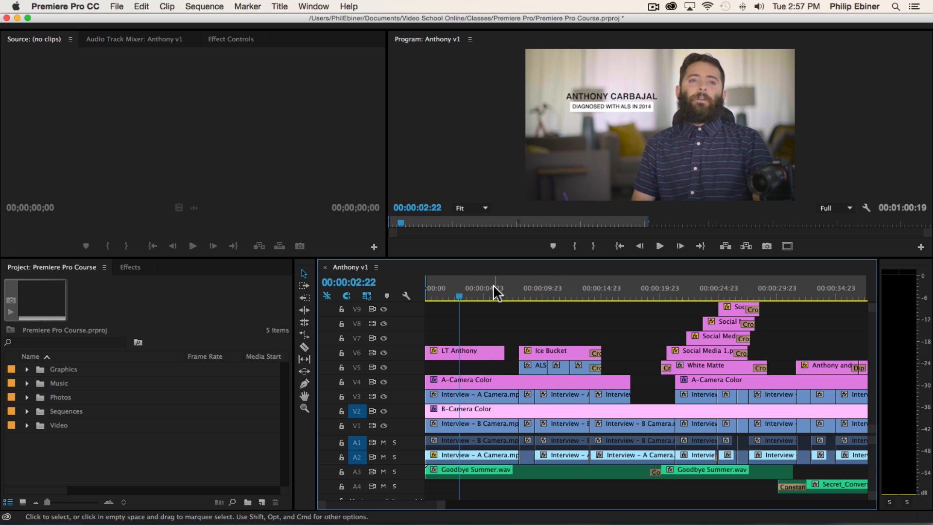
mouse_move(447, 353)
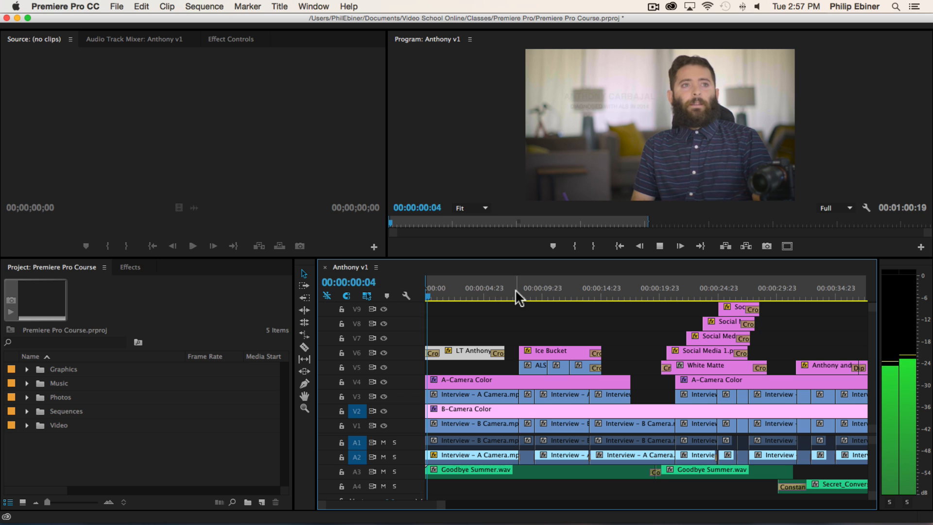
click(449, 299)
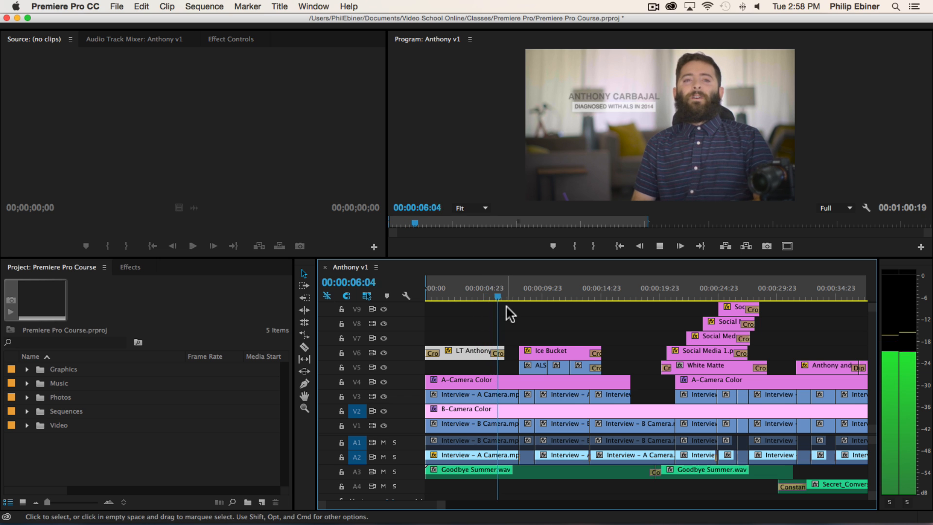
click(436, 296)
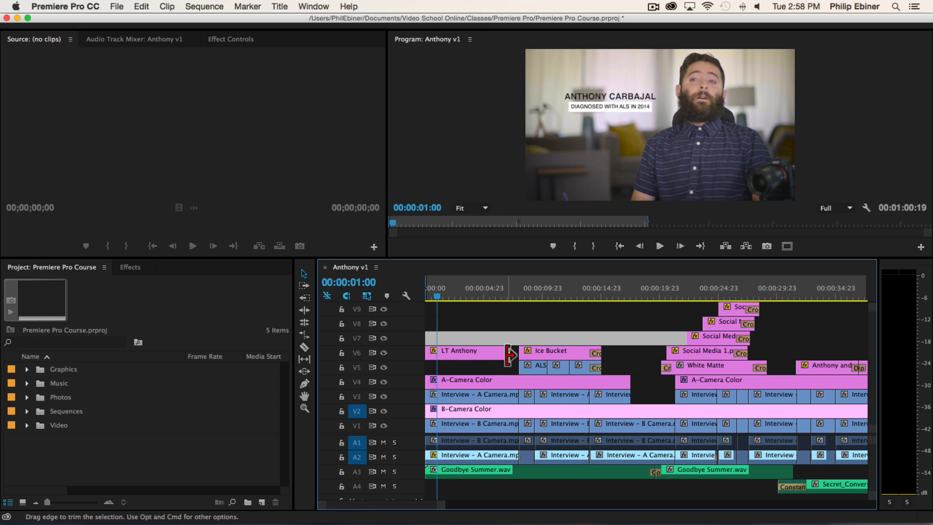
mouse_move(593, 366)
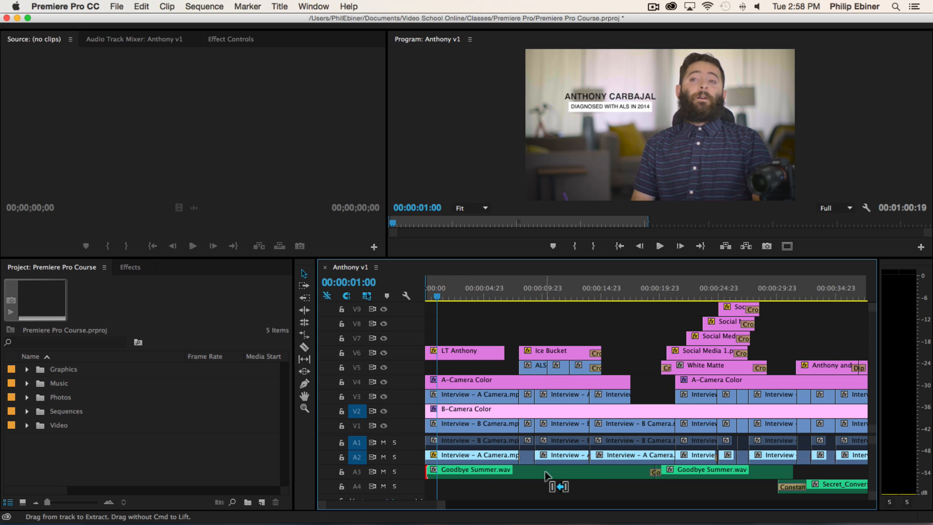
mouse_move(547, 489)
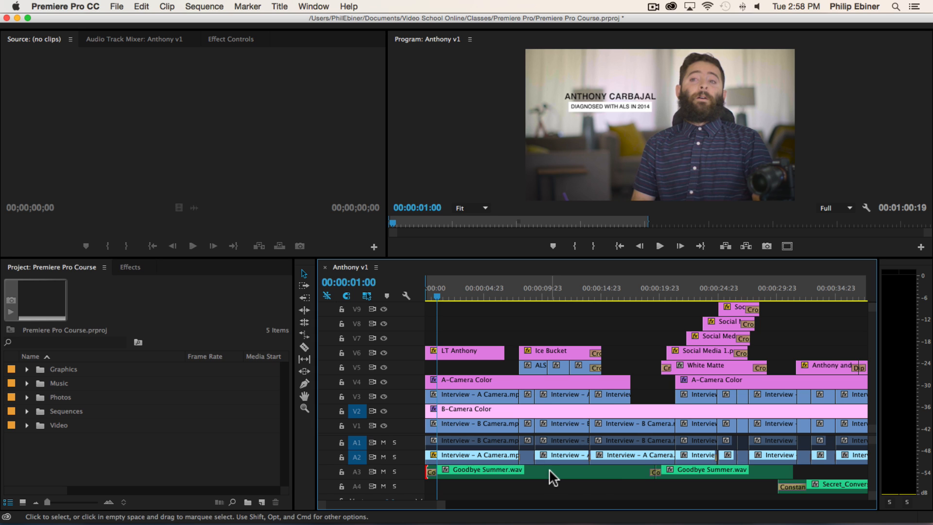
mouse_move(429, 471)
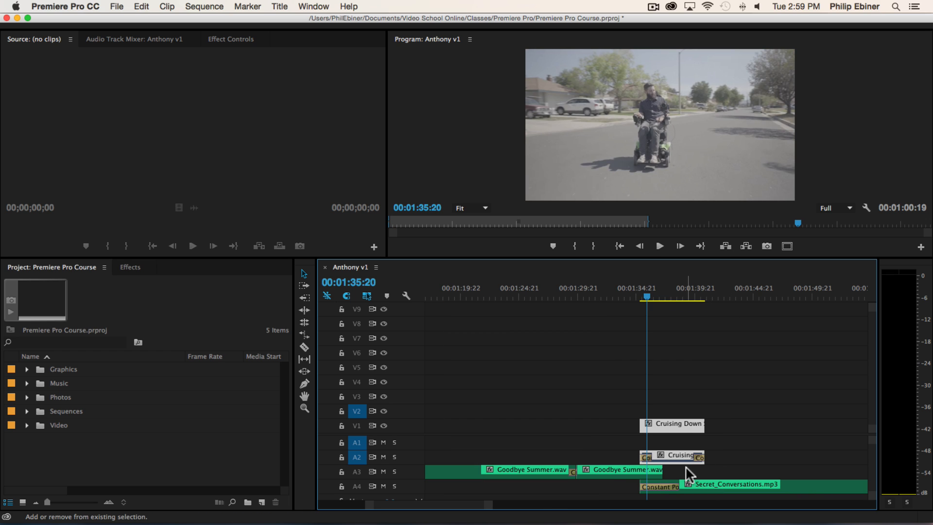
mouse_move(646, 457)
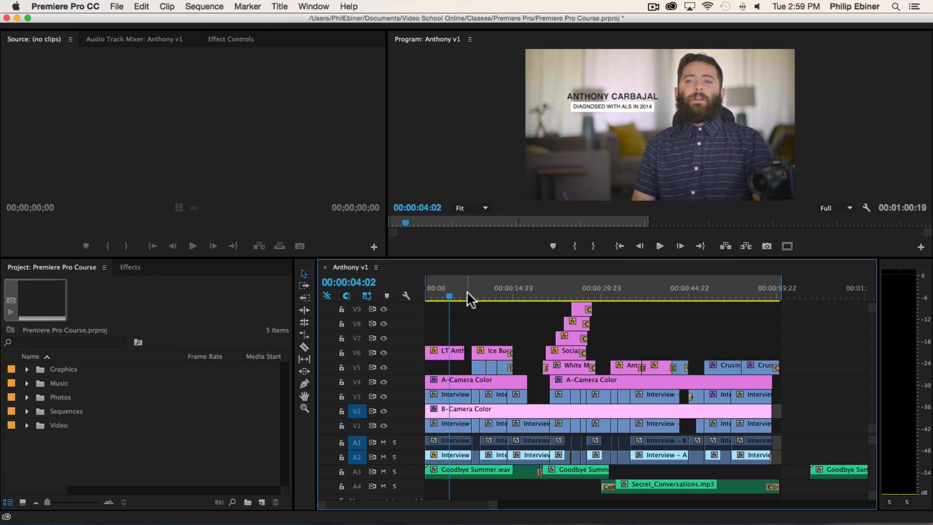
mouse_move(474, 292)
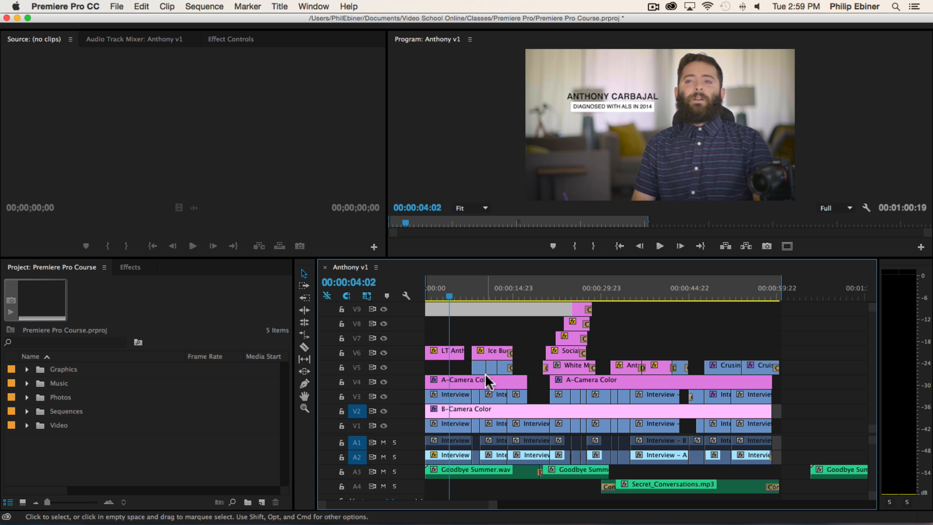
mouse_move(641, 394)
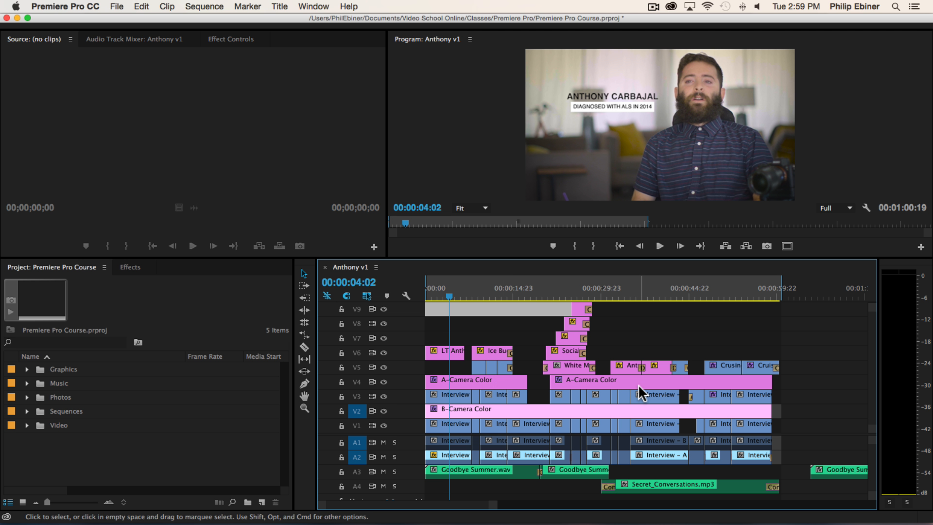
Step: Save the project while the Anthony v1 sequence stays unchanged
key(cmd+s)
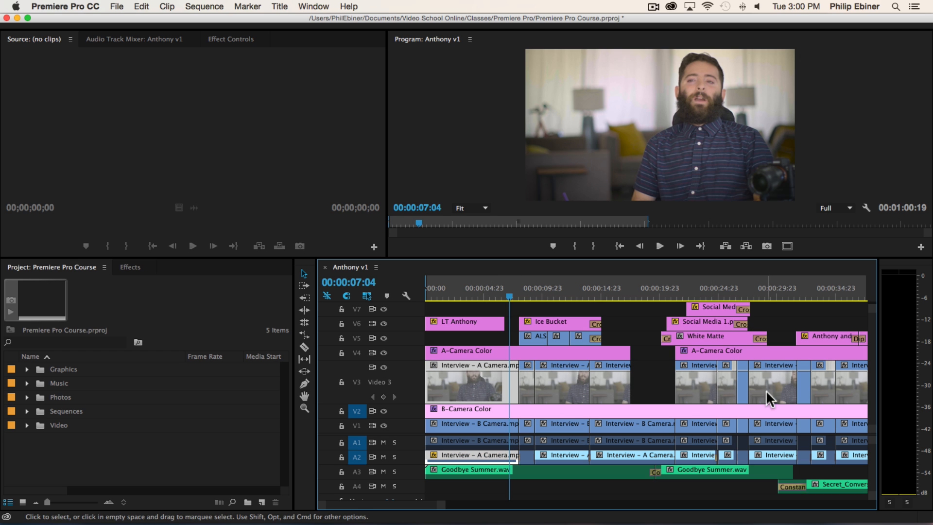
mouse_move(537, 359)
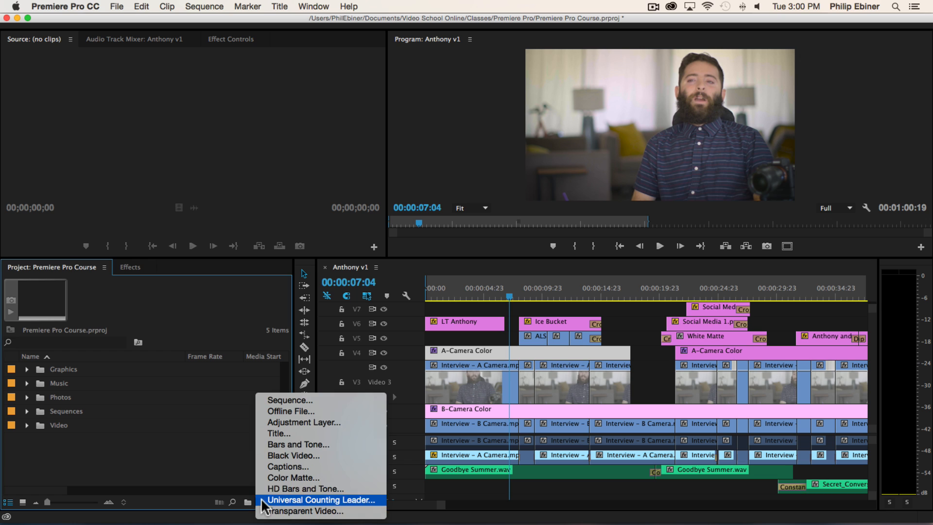
mouse_move(289, 429)
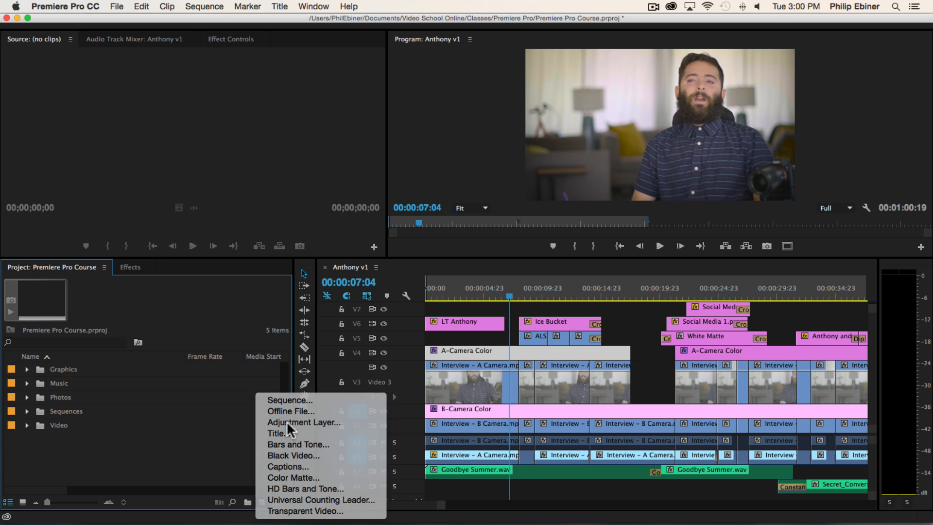
Step: Create a new Adjustment Layer in the project and scroll the timeline toward A-Camera Color
click(305, 422)
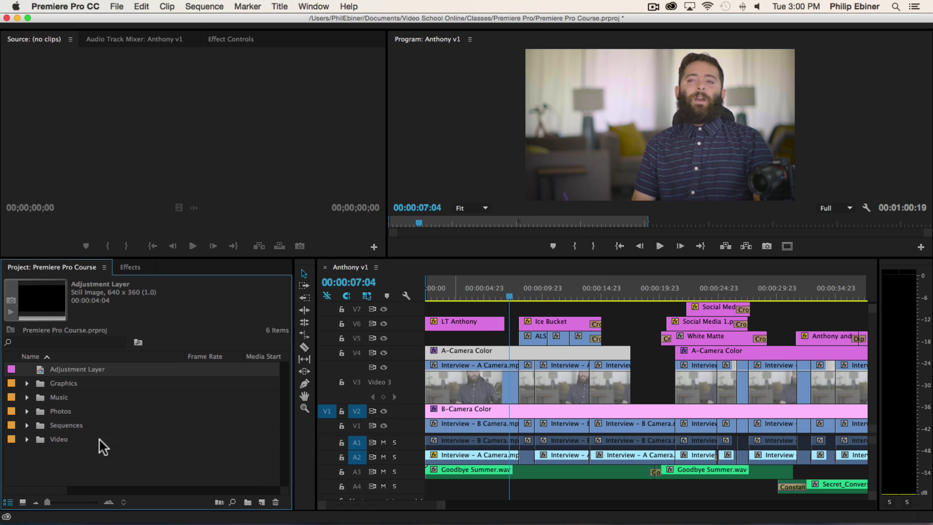
mouse_move(106, 418)
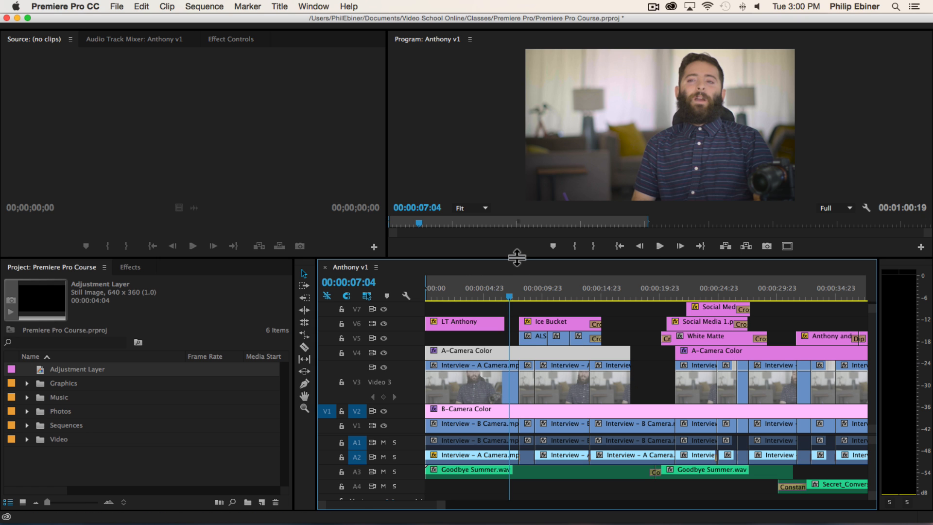
scroll(right, 3)
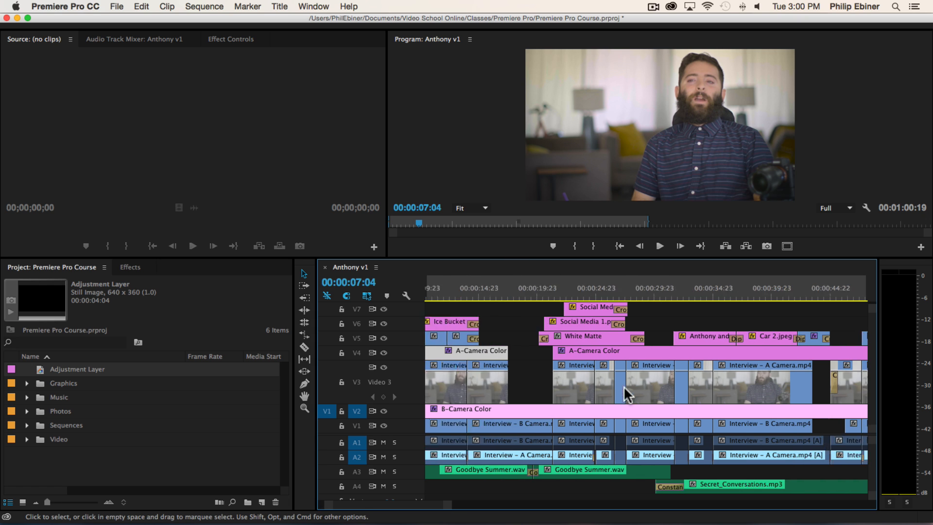
scroll(right, 3)
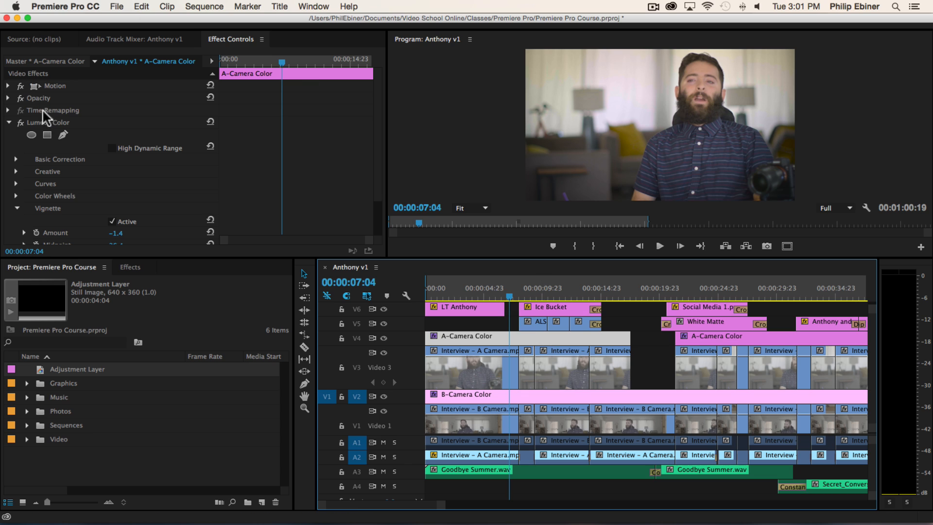
mouse_move(109, 141)
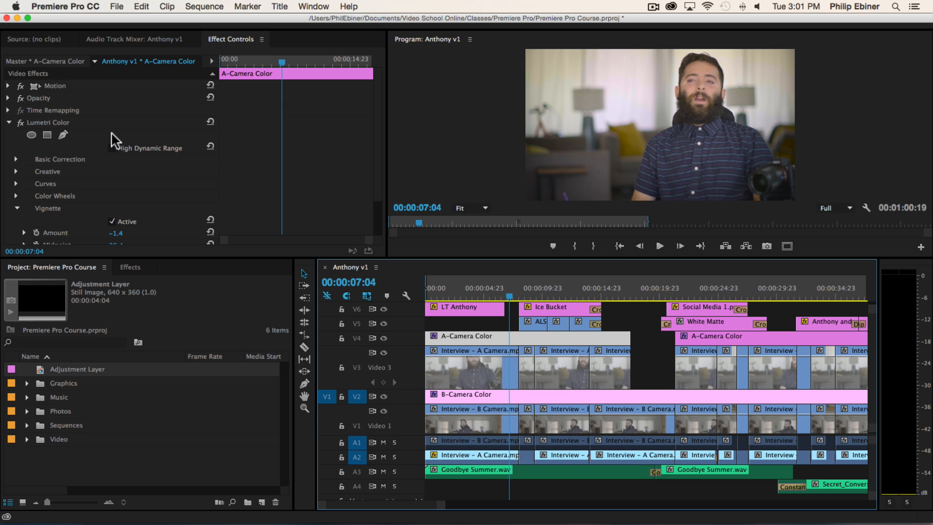
mouse_move(595, 344)
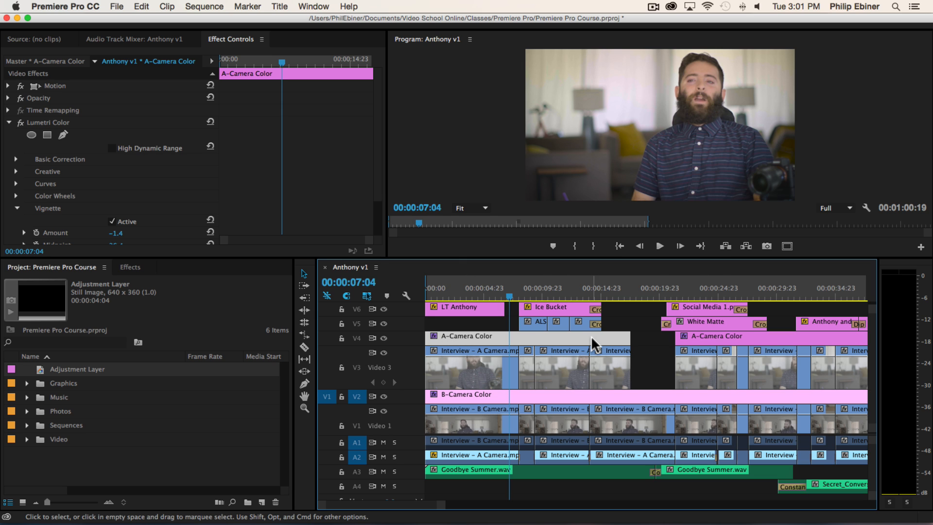
mouse_move(634, 315)
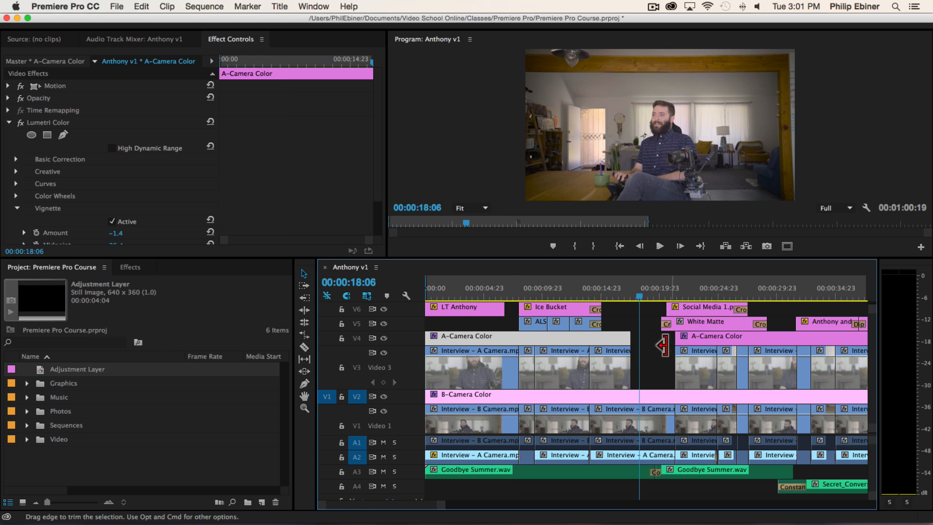
mouse_move(658, 422)
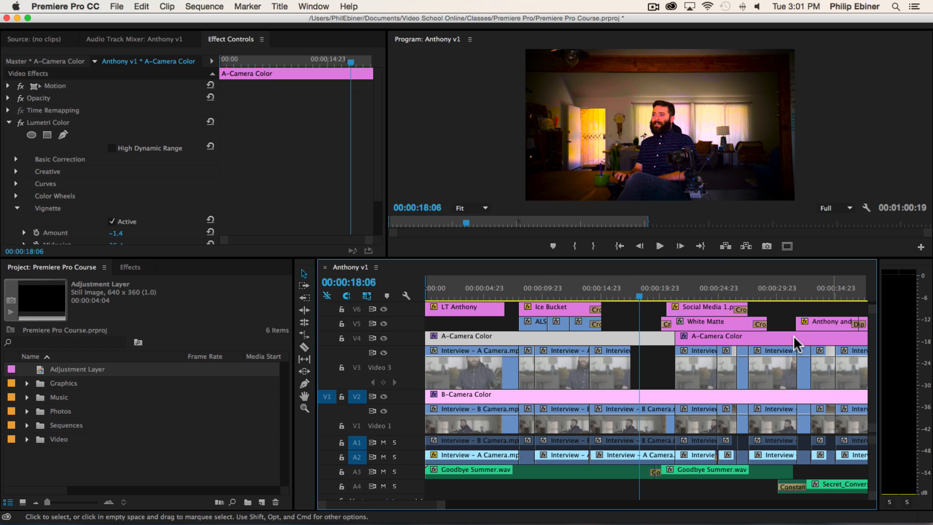
click(632, 440)
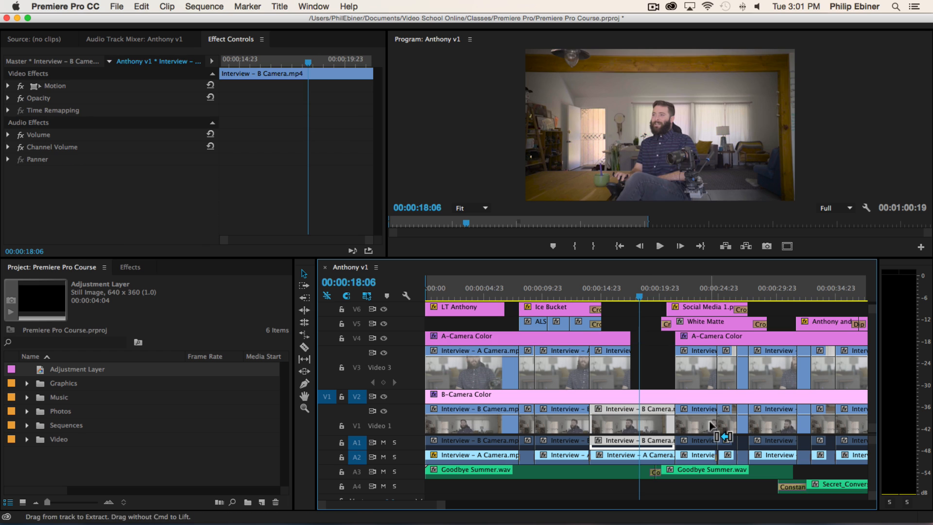
mouse_move(646, 340)
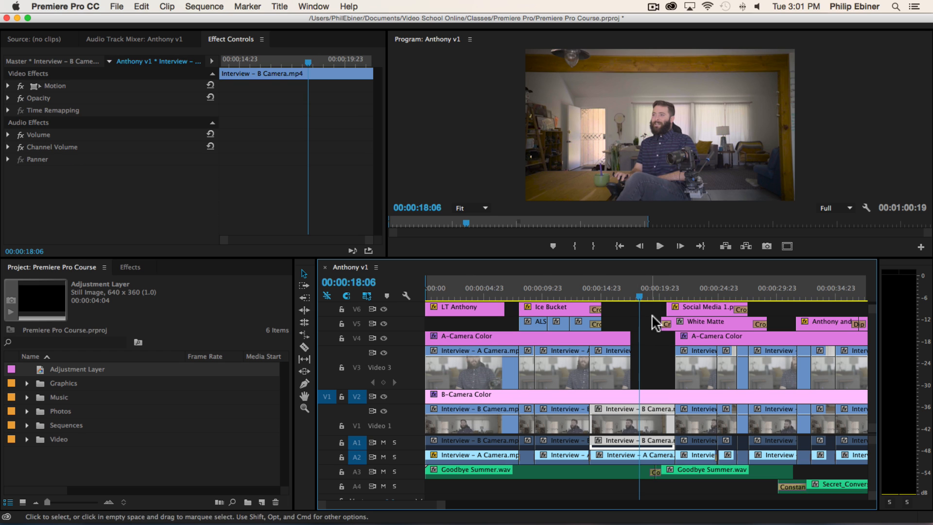
mouse_move(552, 403)
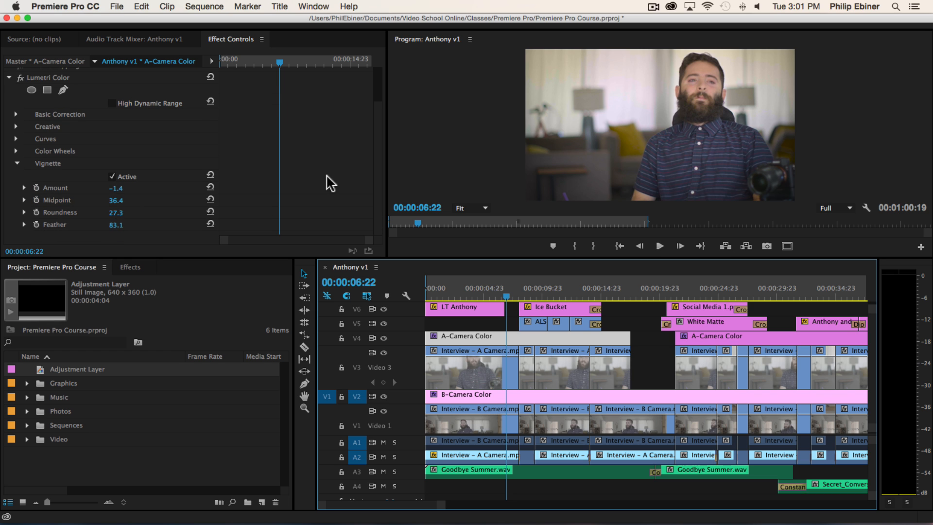
Step: Show the Lumetri Color panel with Basic Correction expanded
click(313, 6)
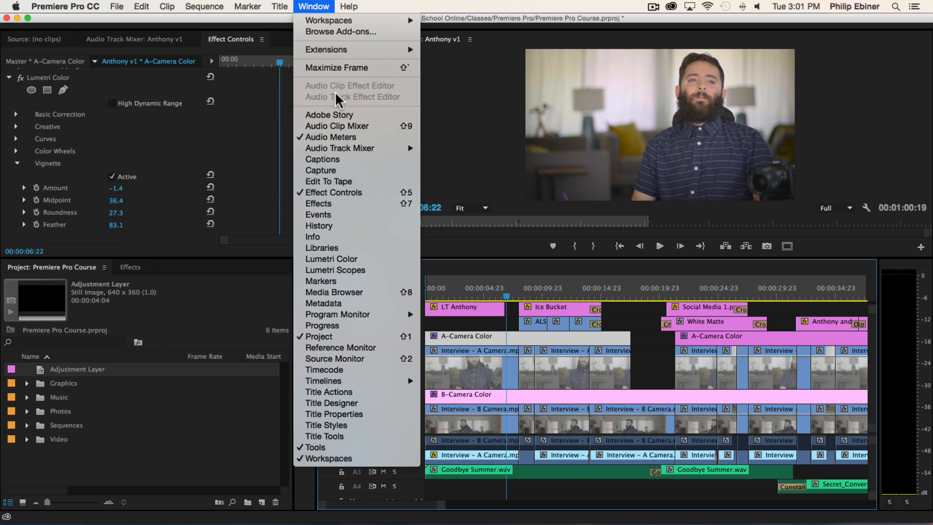
click(330, 259)
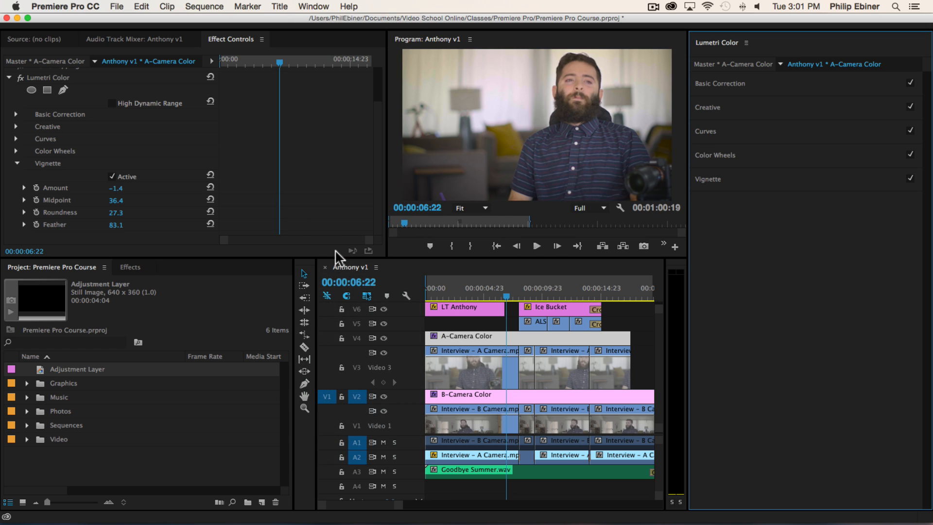
click(719, 83)
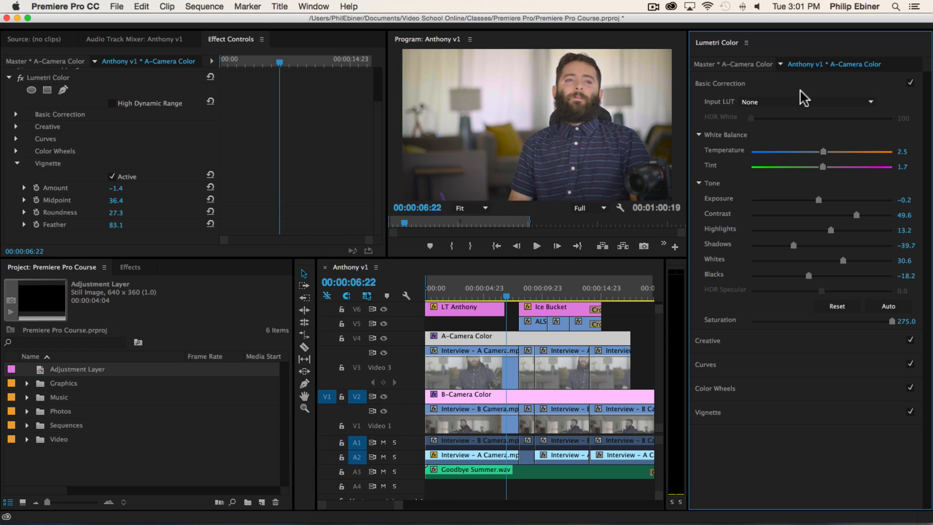
mouse_move(508, 346)
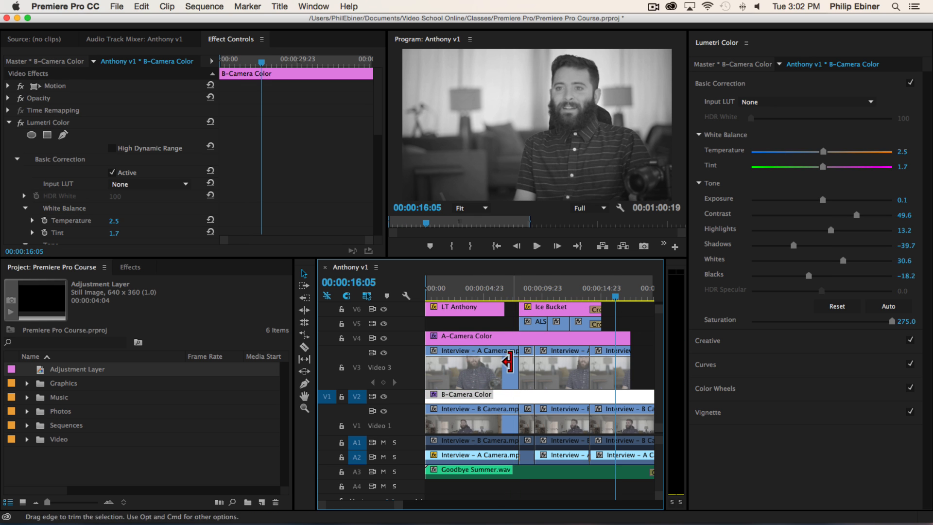
Step: Select the A-Camera Color layer and A Camera clip, then deselect in the timeline
click(498, 366)
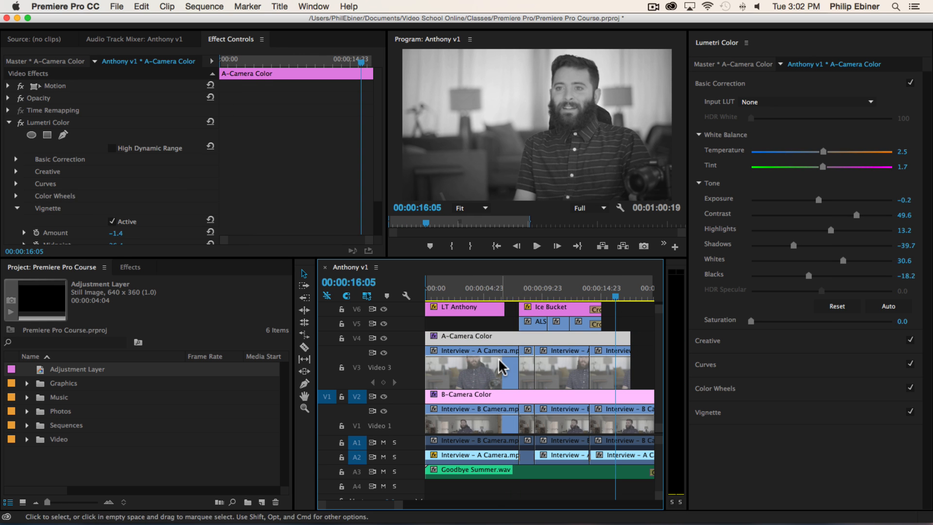
click(511, 298)
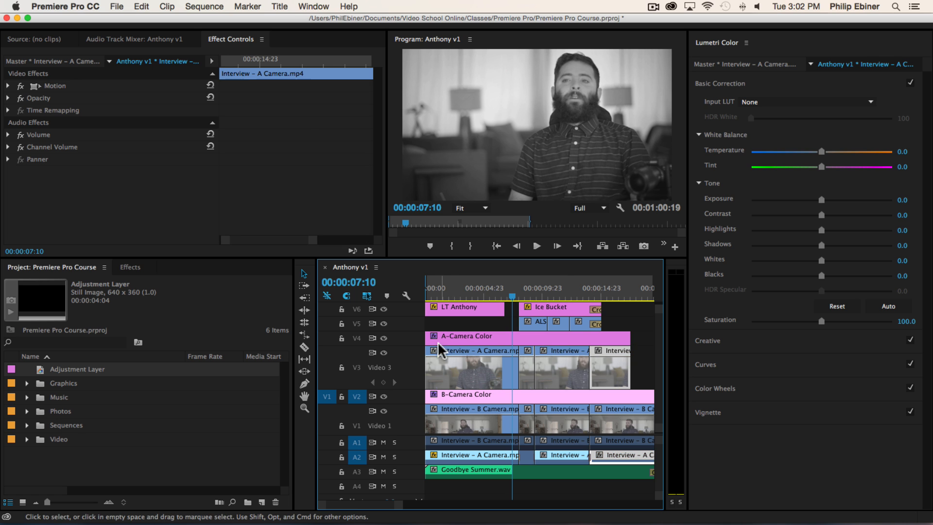
click(465, 336)
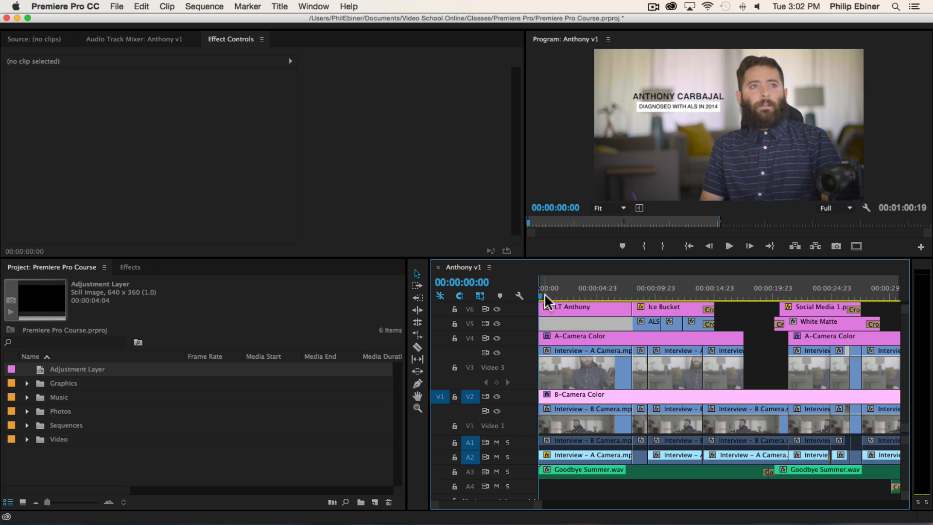
Step: View the program preview at 75% then 100% and select the lower-third title
click(610, 207)
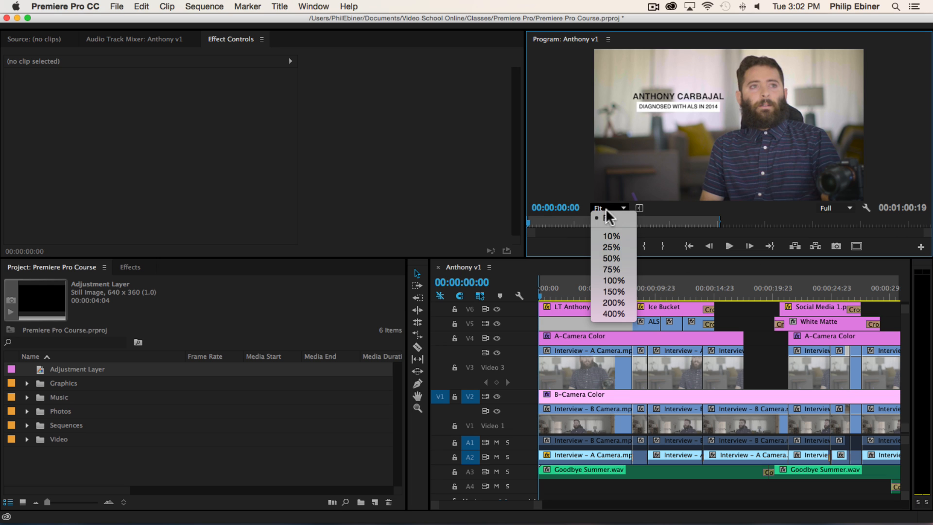
click(611, 269)
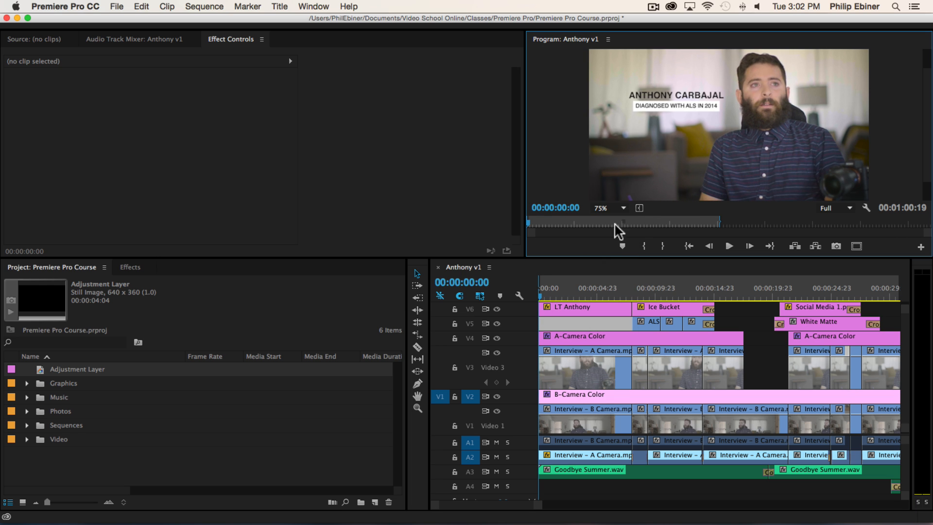
click(624, 208)
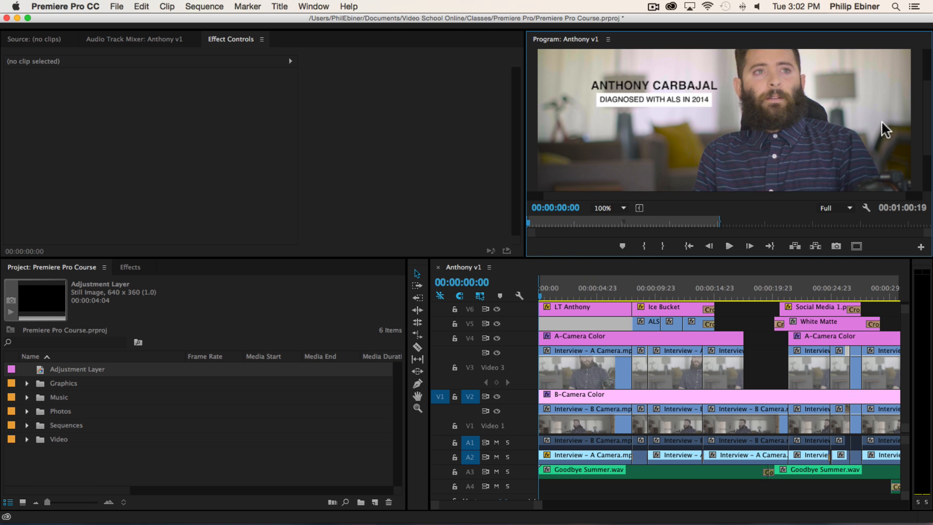
click(730, 246)
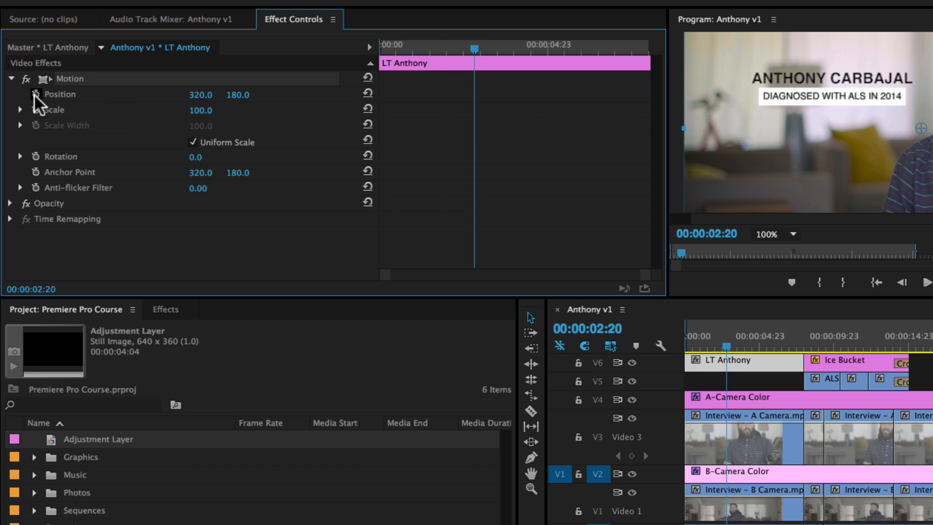
mouse_move(688, 141)
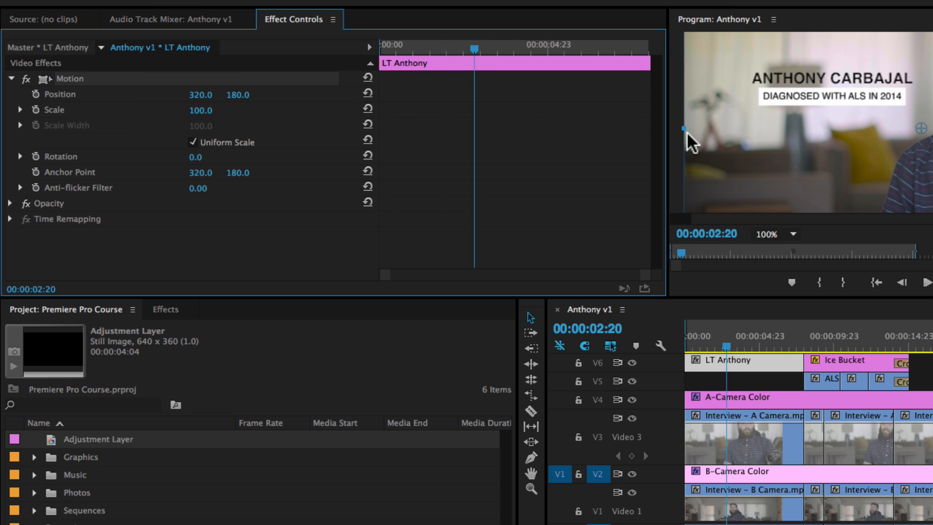
mouse_move(432, 105)
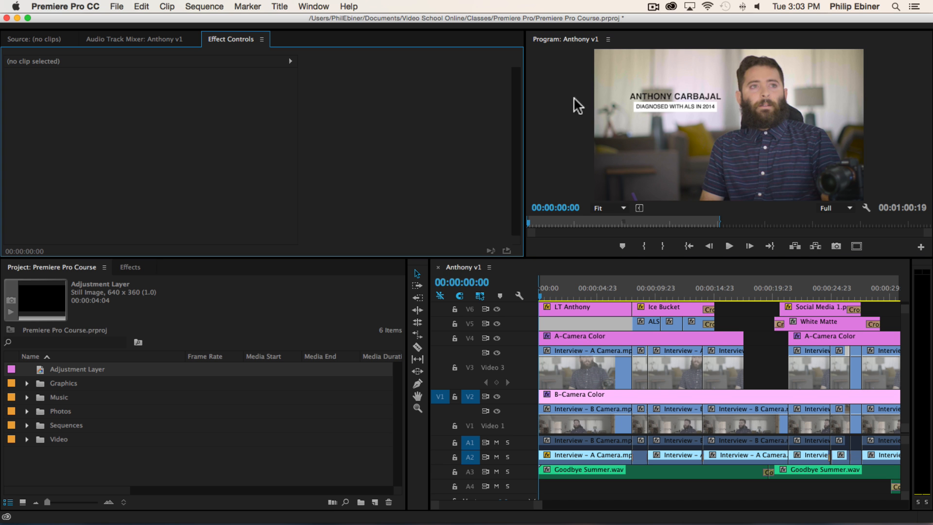
mouse_move(542, 275)
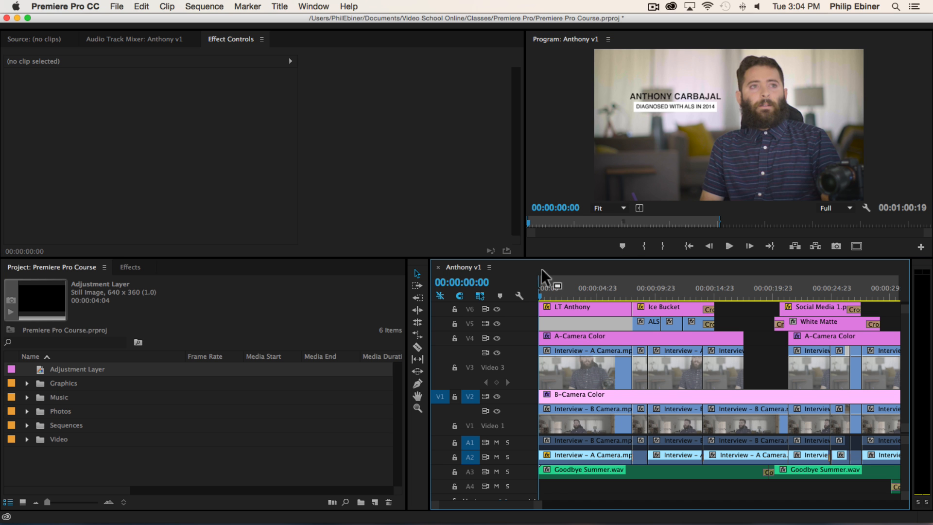
mouse_move(566, 167)
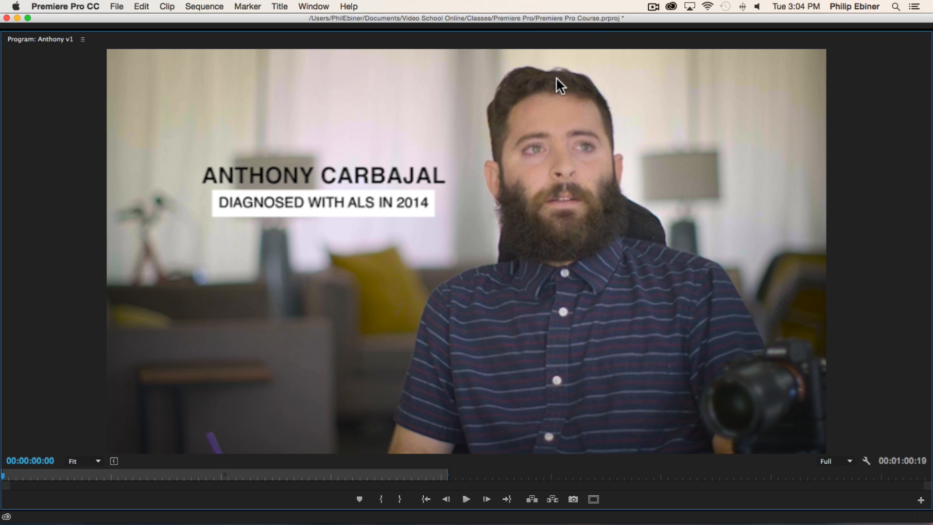
mouse_move(575, 114)
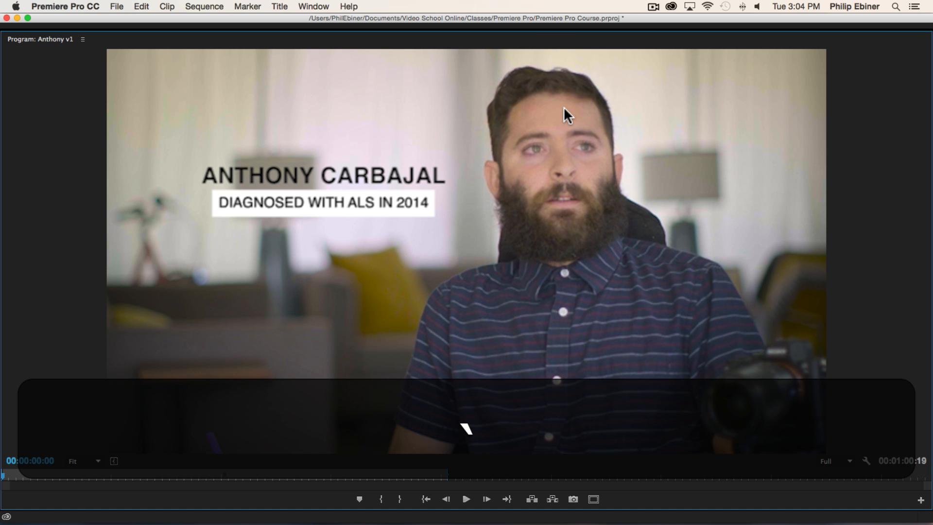
mouse_move(431, 503)
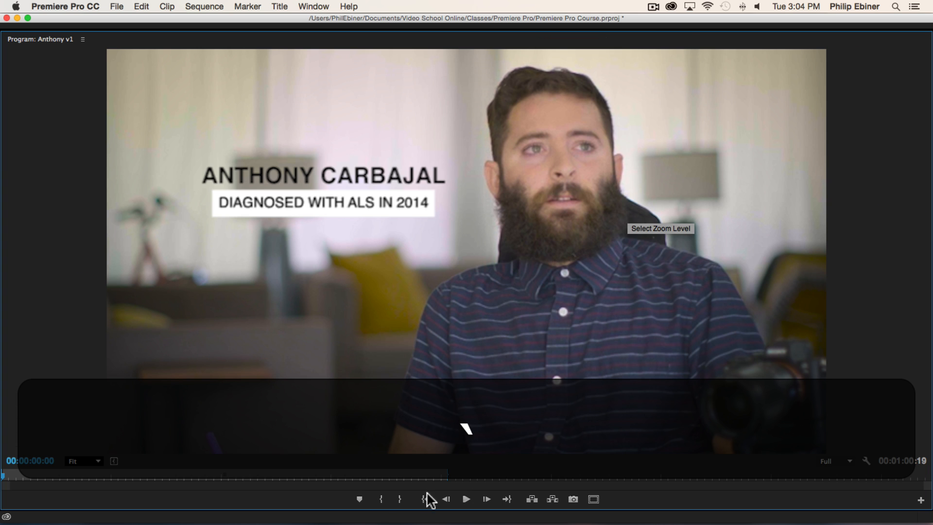
Step: Adjust a fader in the audio track mixer (Audio 3 at −20 dB, Audio 4 at −25 dB)
click(466, 513)
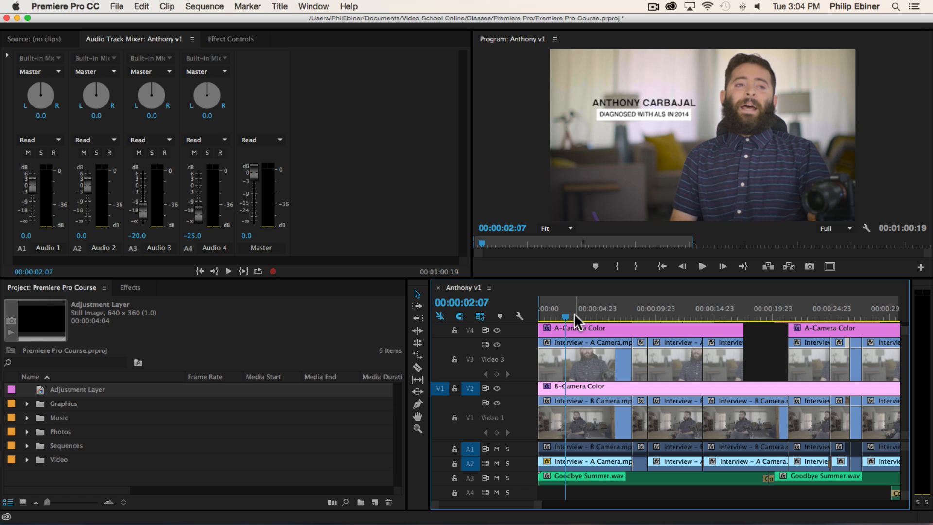
mouse_move(578, 301)
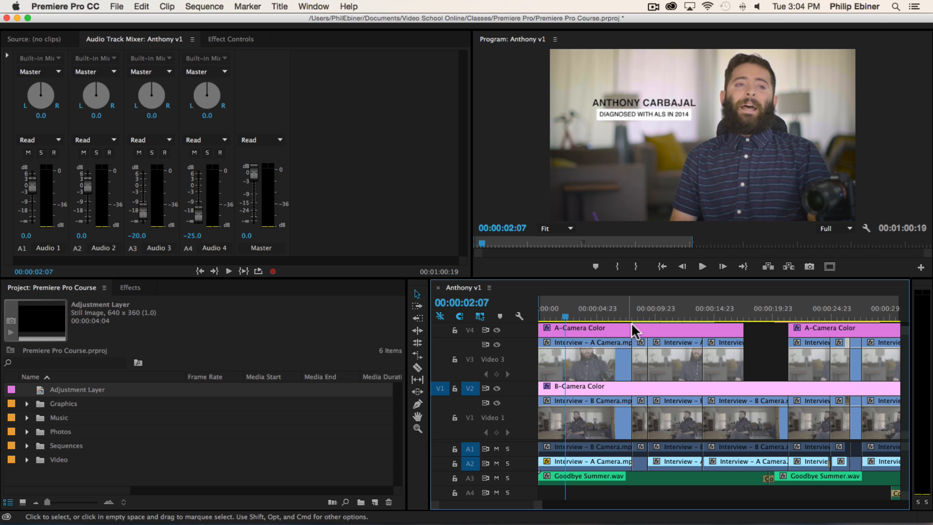
mouse_move(695, 309)
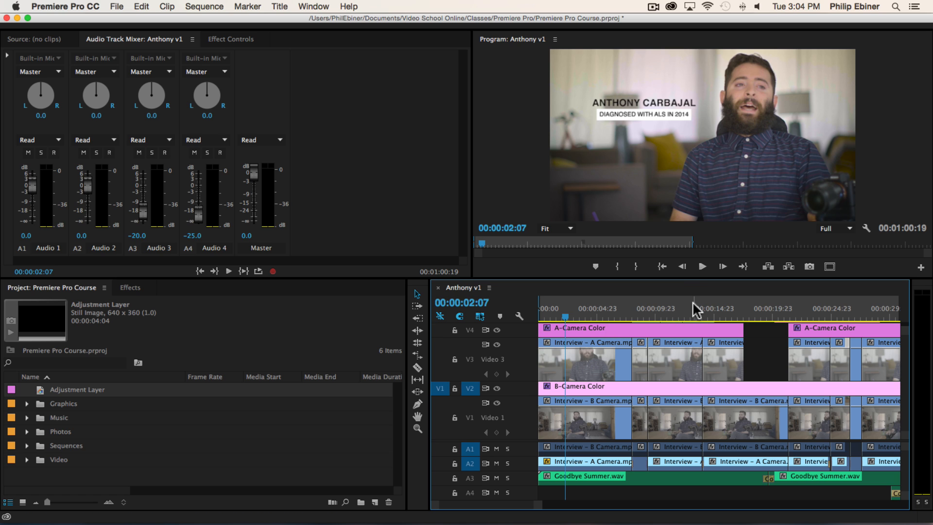